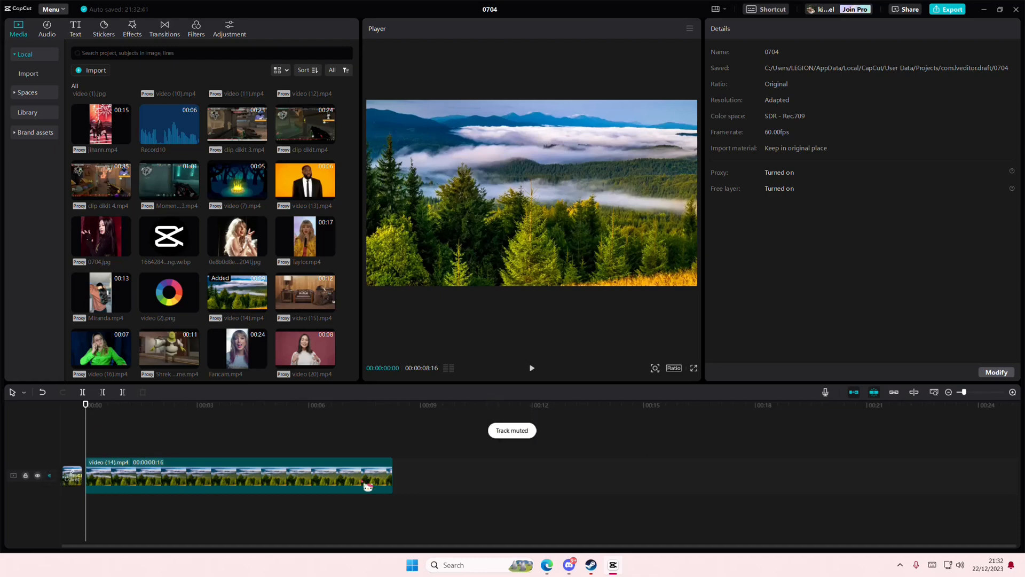
# Select the forest video clip and show its Video > Mask options
pyautogui.click(238, 476)
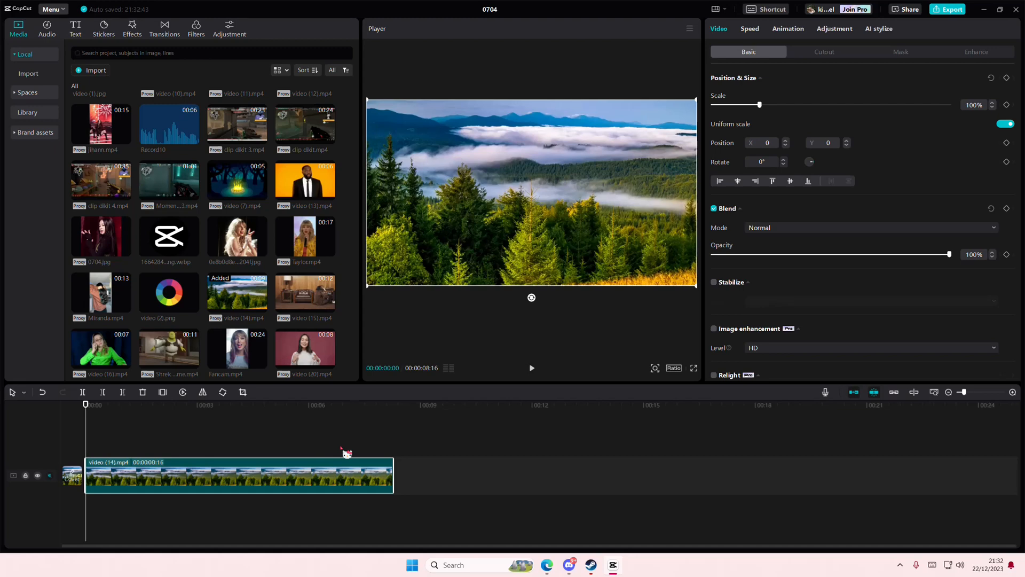
pyautogui.click(900, 52)
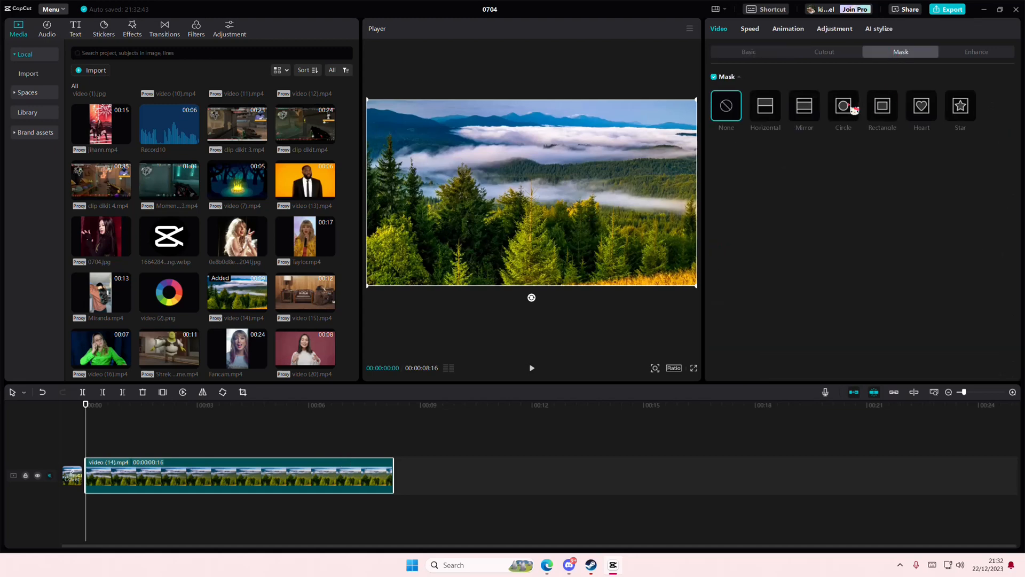
# Apply the Circle mask shape to the forest clip
pyautogui.click(843, 105)
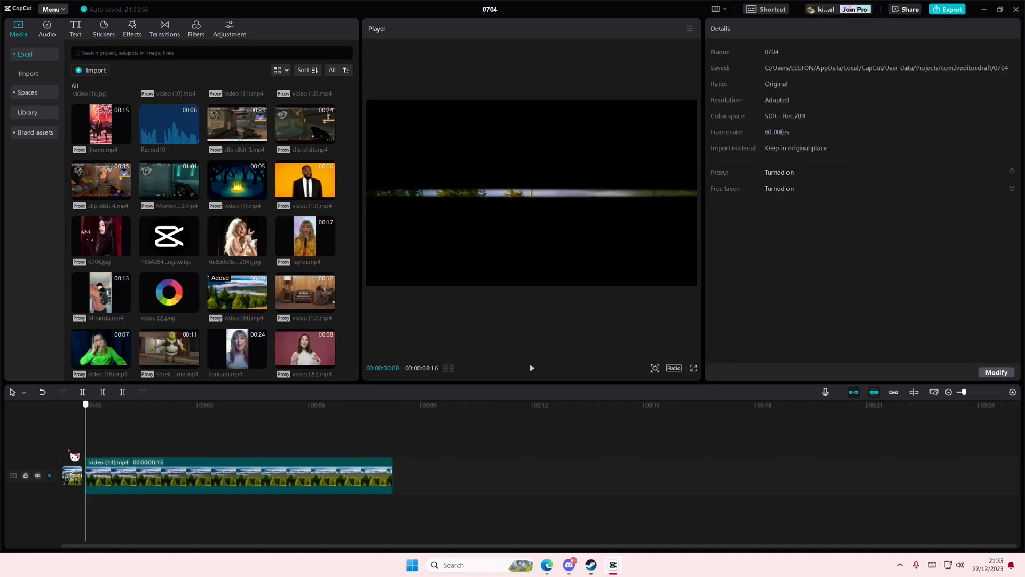
pyautogui.click(532, 368)
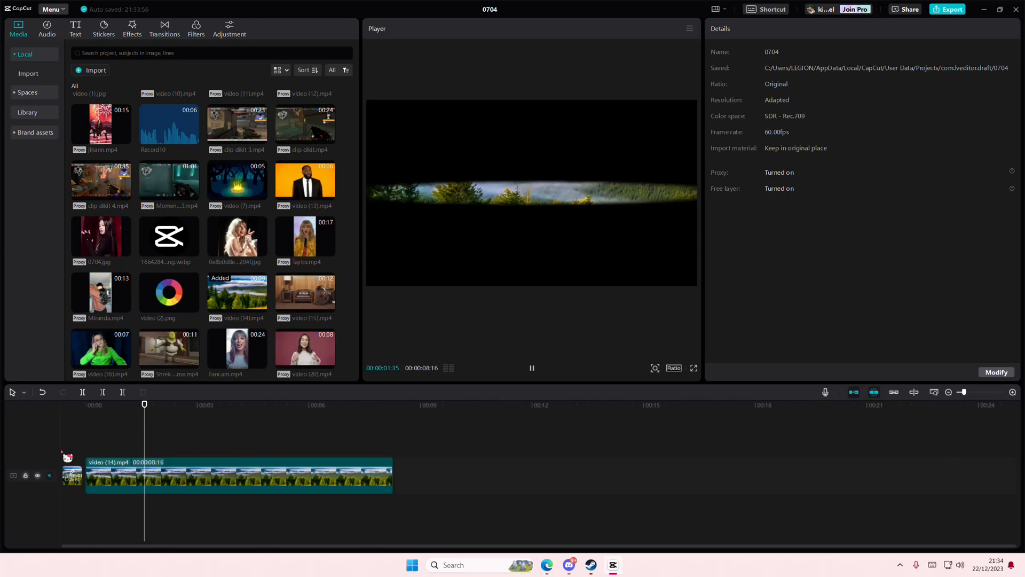
pyautogui.click(219, 403)
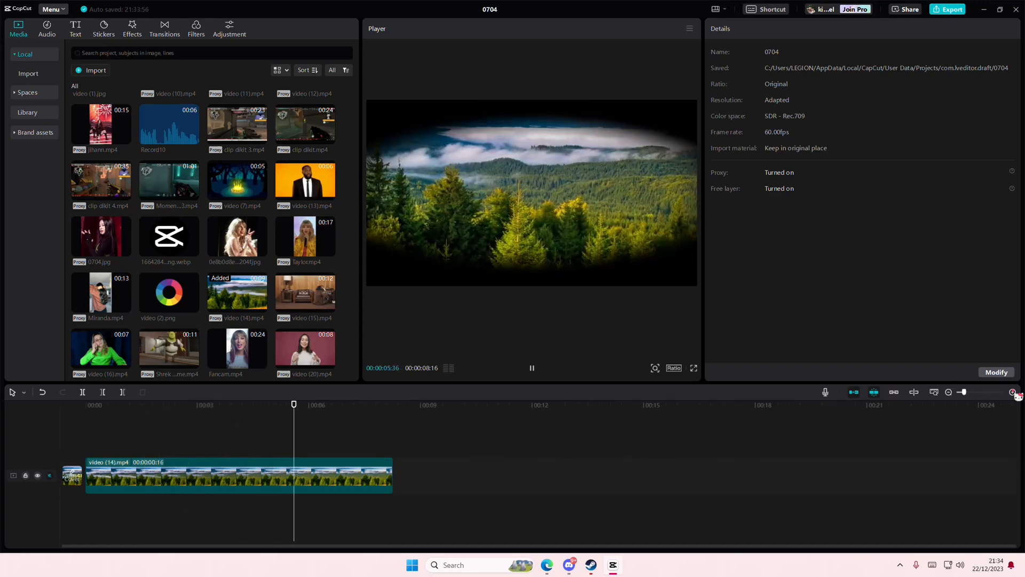
pyautogui.click(1012, 392)
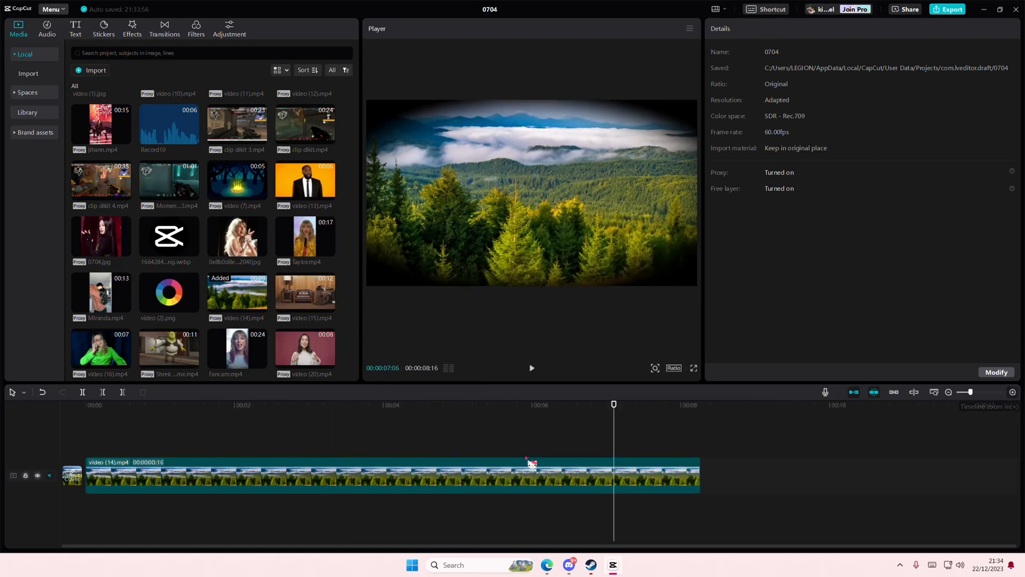
pyautogui.click(843, 106)
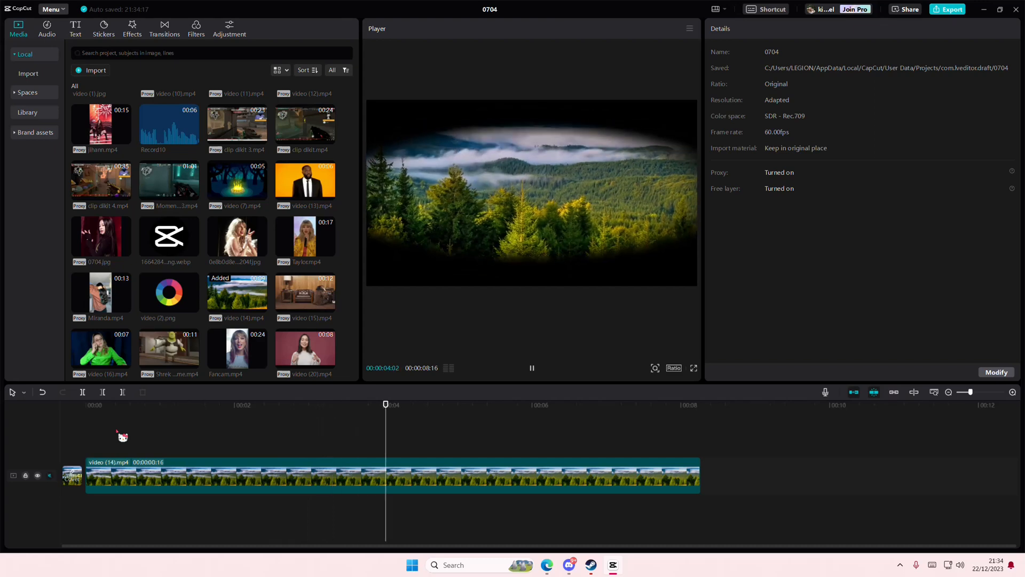
pyautogui.click(129, 404)
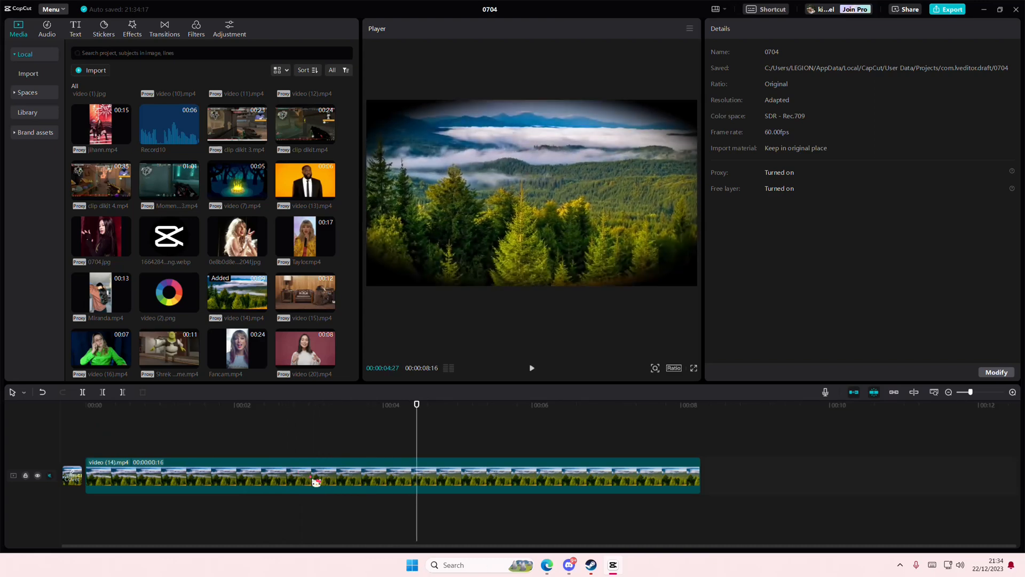
pyautogui.click(217, 403)
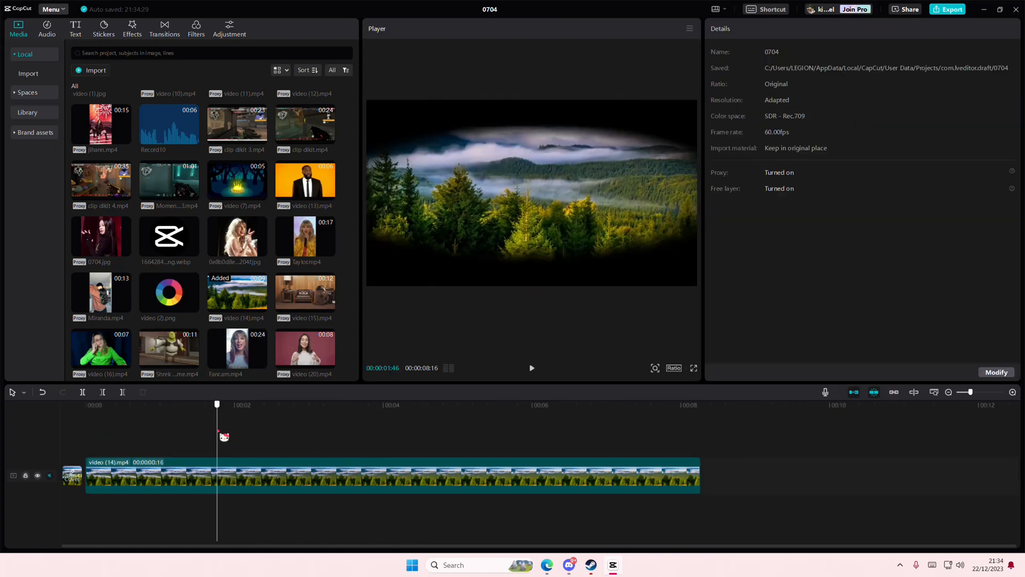
pyautogui.click(532, 368)
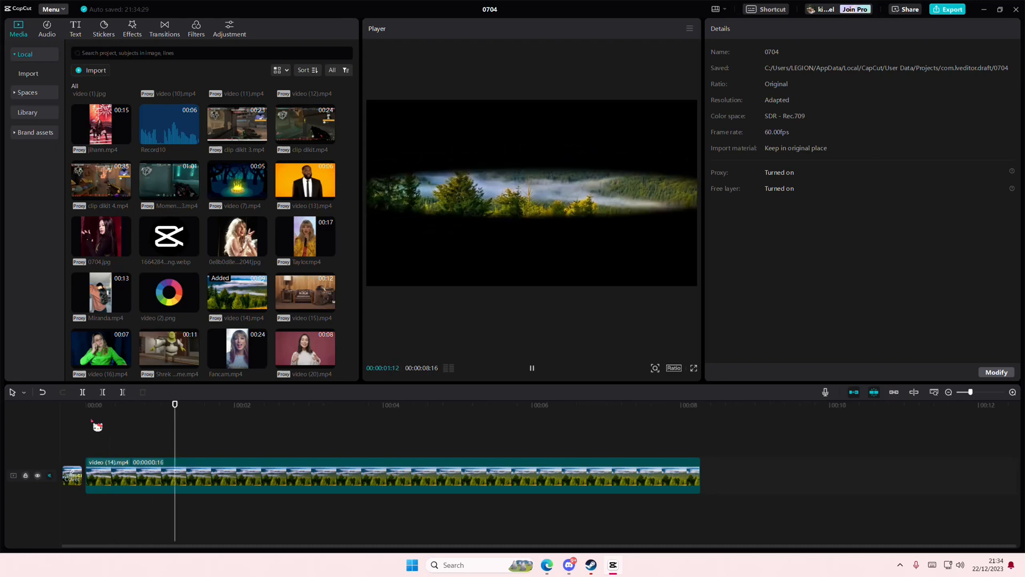
pyautogui.click(322, 404)
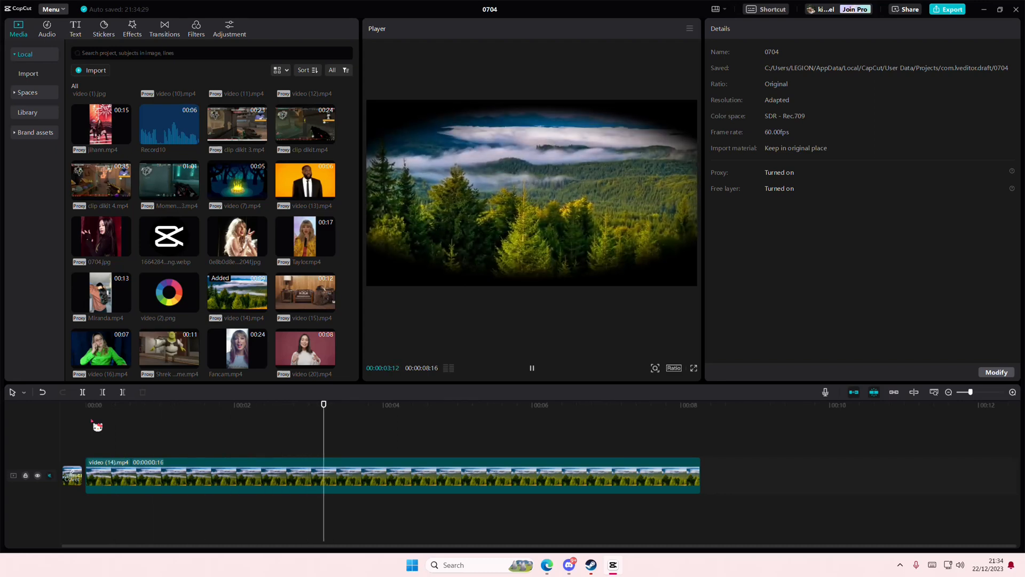